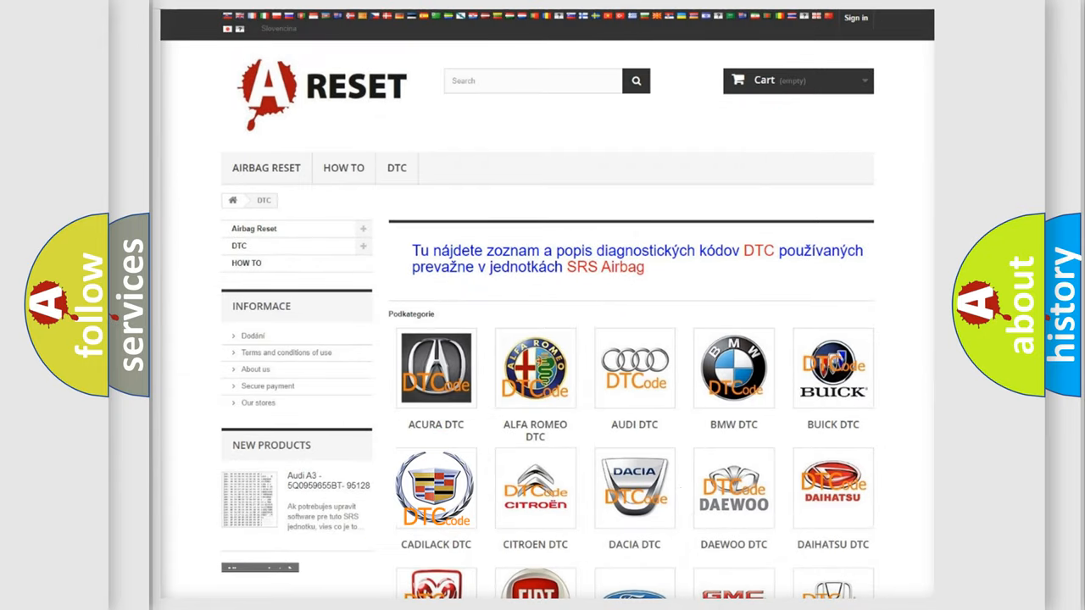
Step: Open the CADILACK DTC category and browse down its grid of SRS airbag B-code subcategories
click(436, 487)
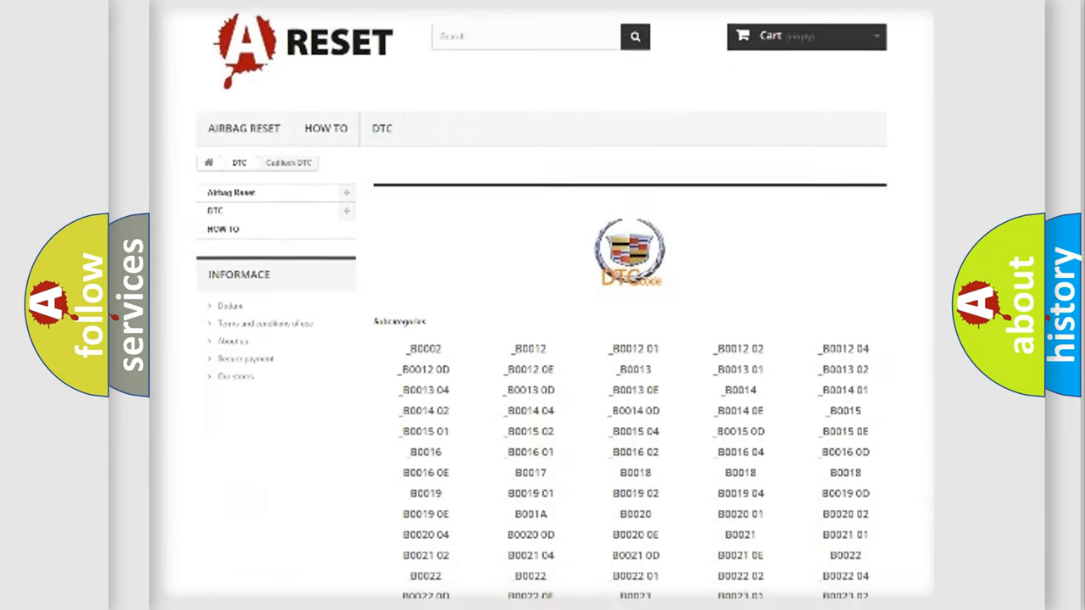
scroll(down, 3)
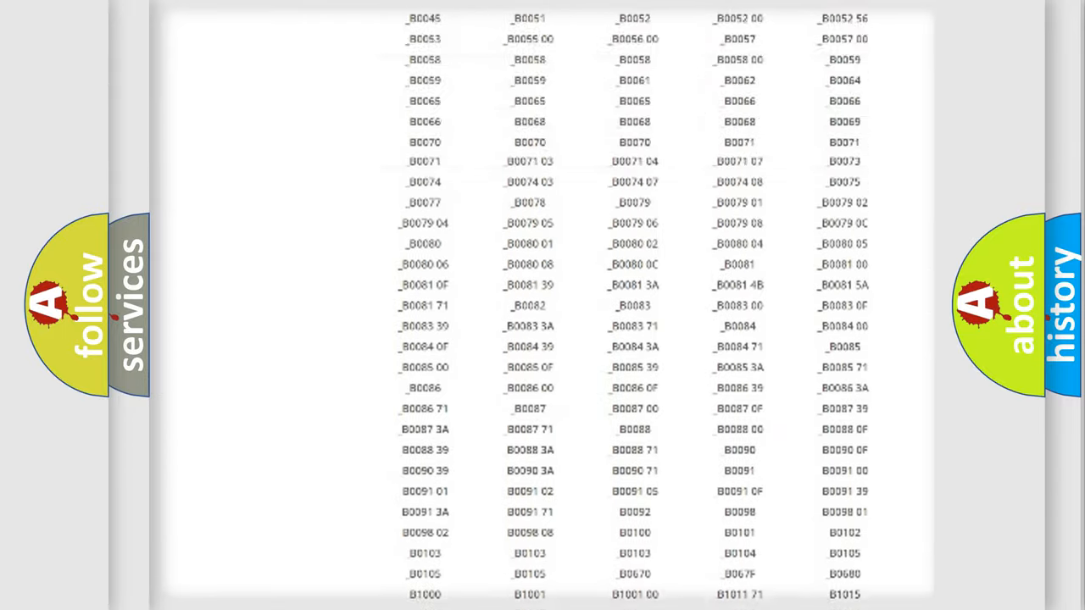